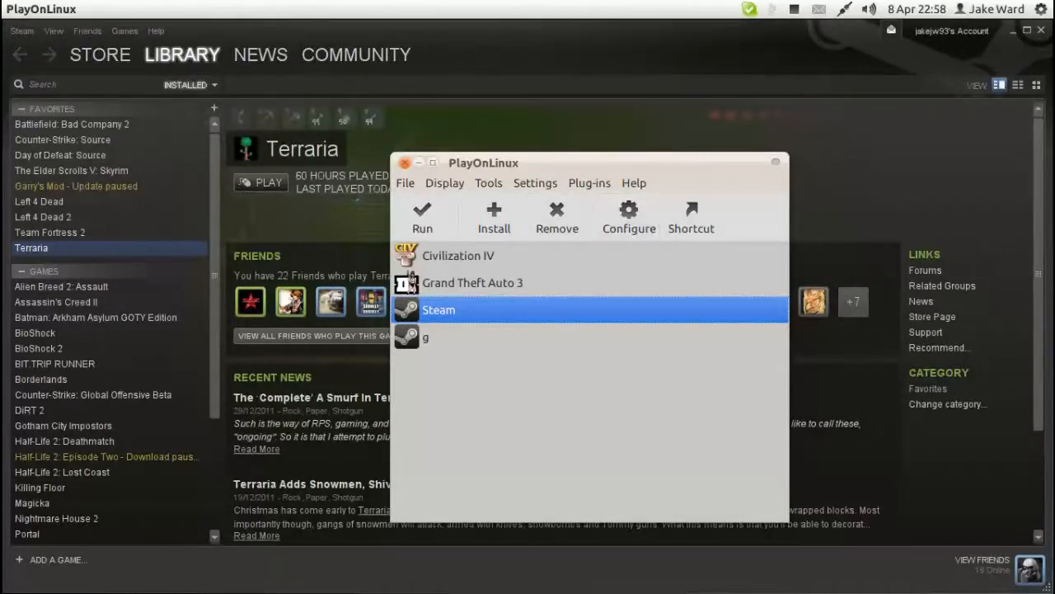
Step: Open the PlayOnLinux configuration window for the Steam virtual drive
click(628, 216)
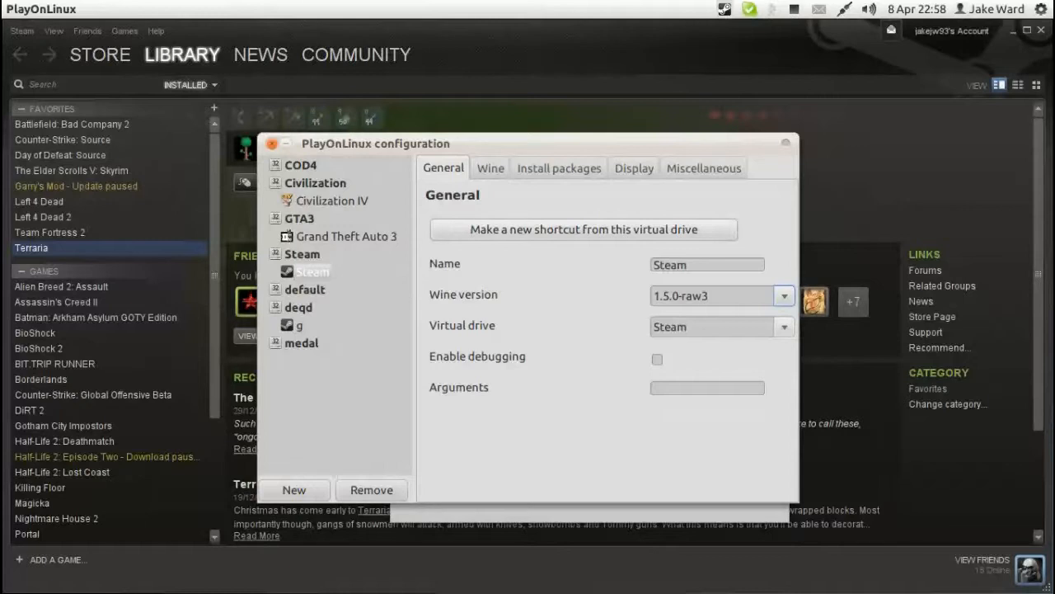
Step: Install the dotnet40 and xinput packages from the Install packages list
click(559, 168)
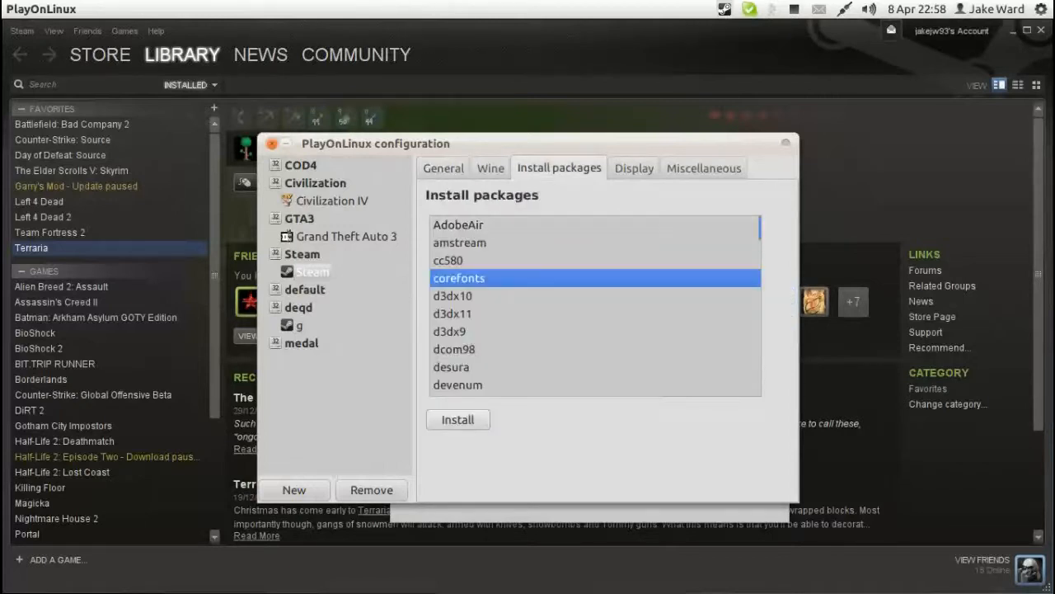
scroll(down, 3)
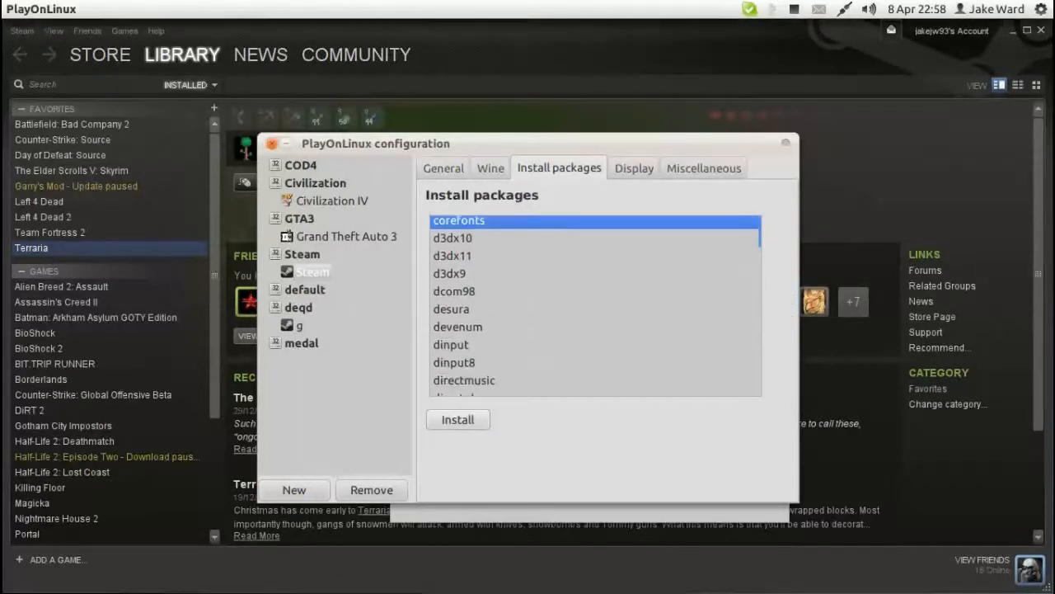
scroll(down, 3)
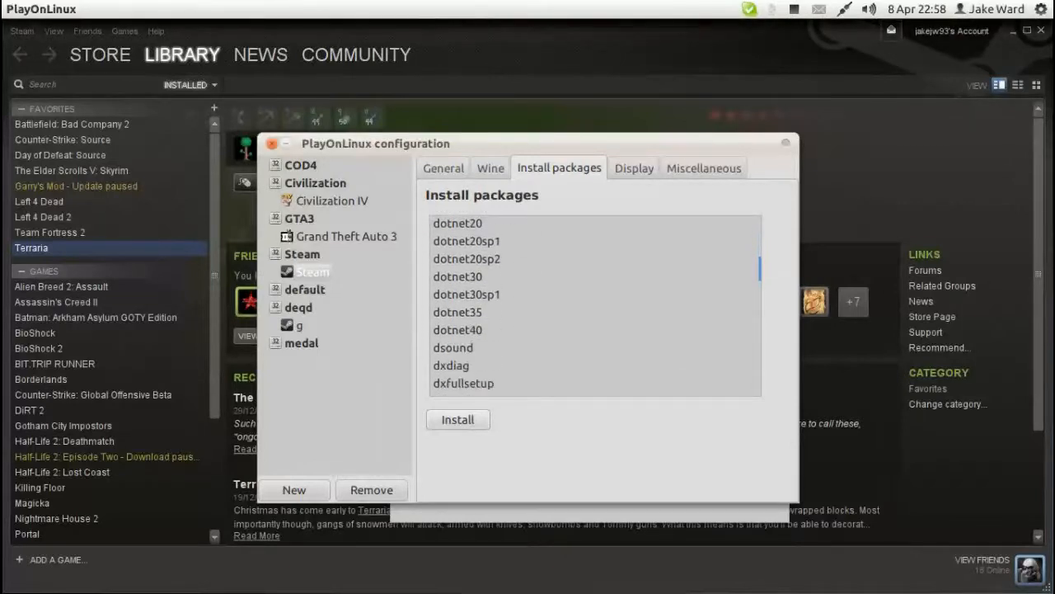
click(457, 330)
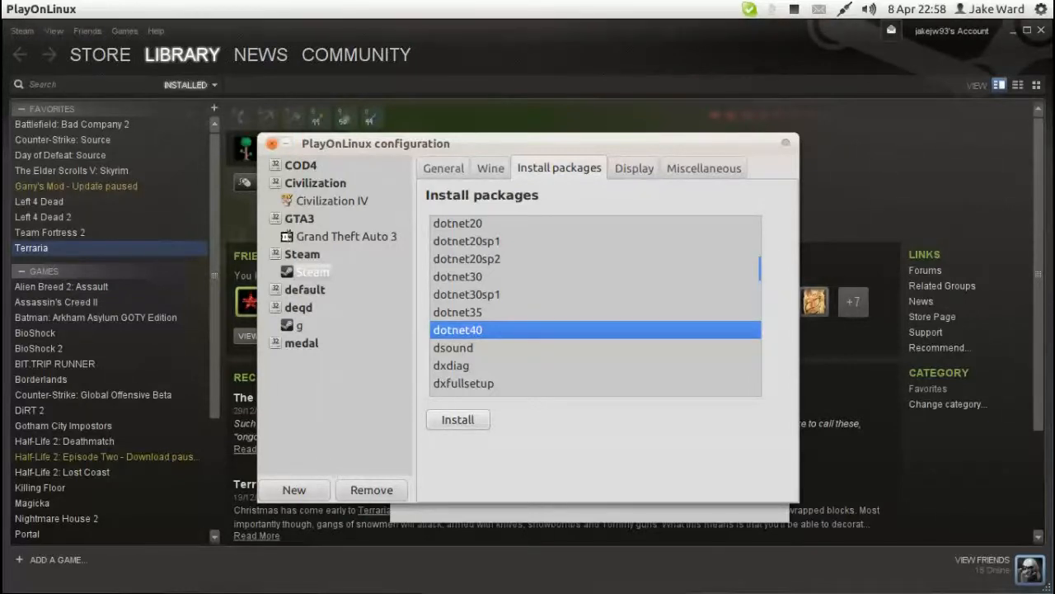
scroll(down, 3)
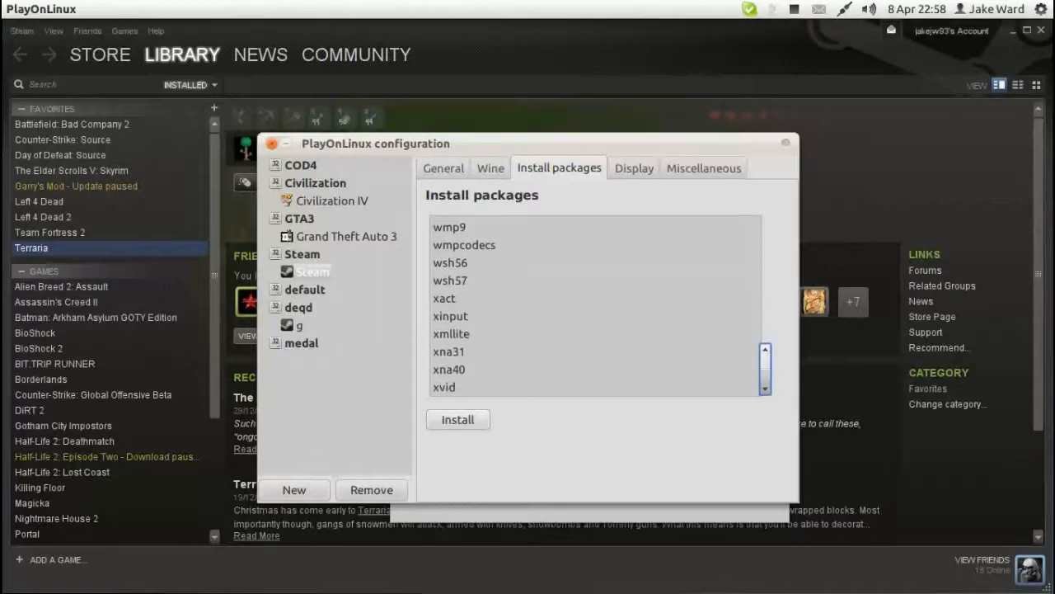
click(450, 316)
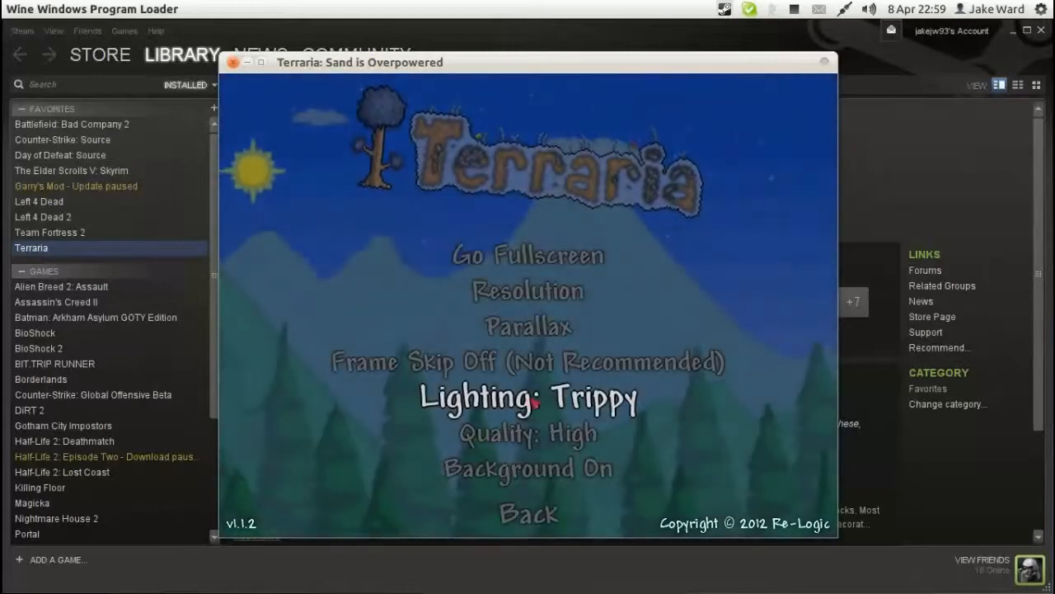
Step: Back out of Terraria's Video and Settings menus to reach world selection
click(527, 396)
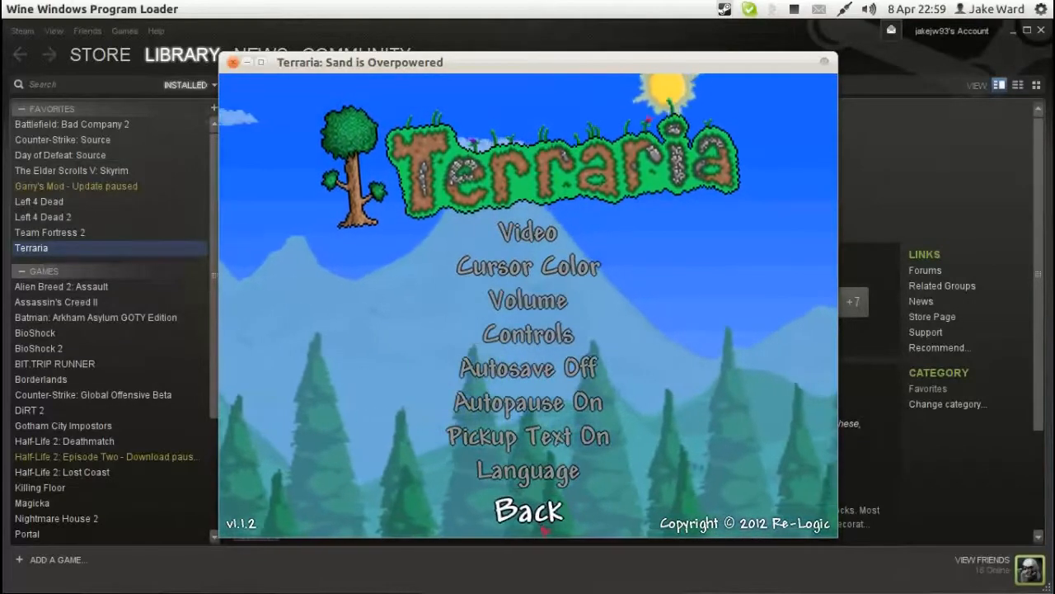
click(528, 510)
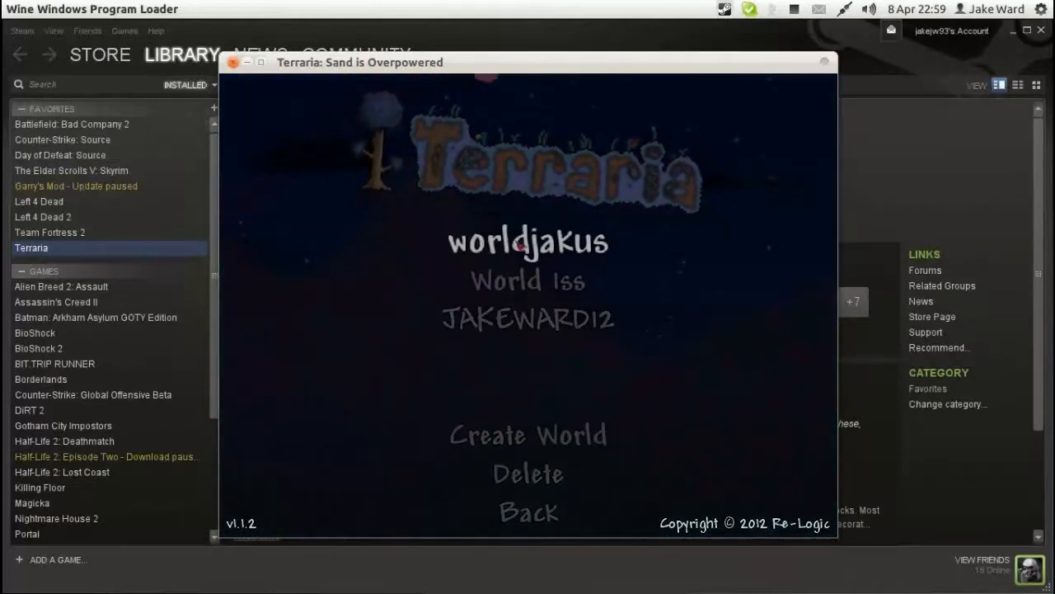
Step: Load the first saved world and close the townsperson's chat dialogue
click(528, 241)
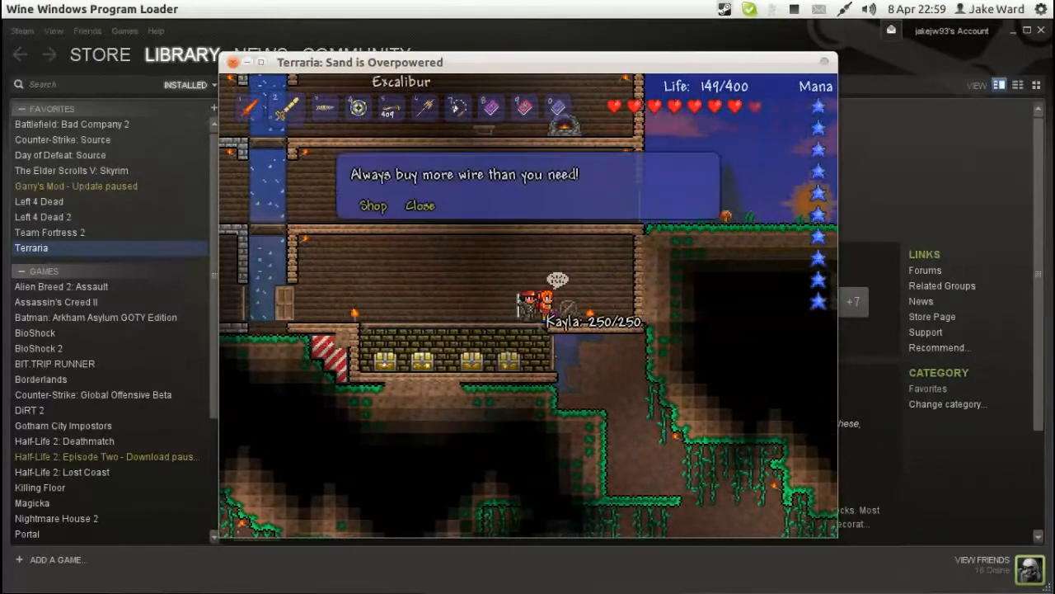
click(418, 205)
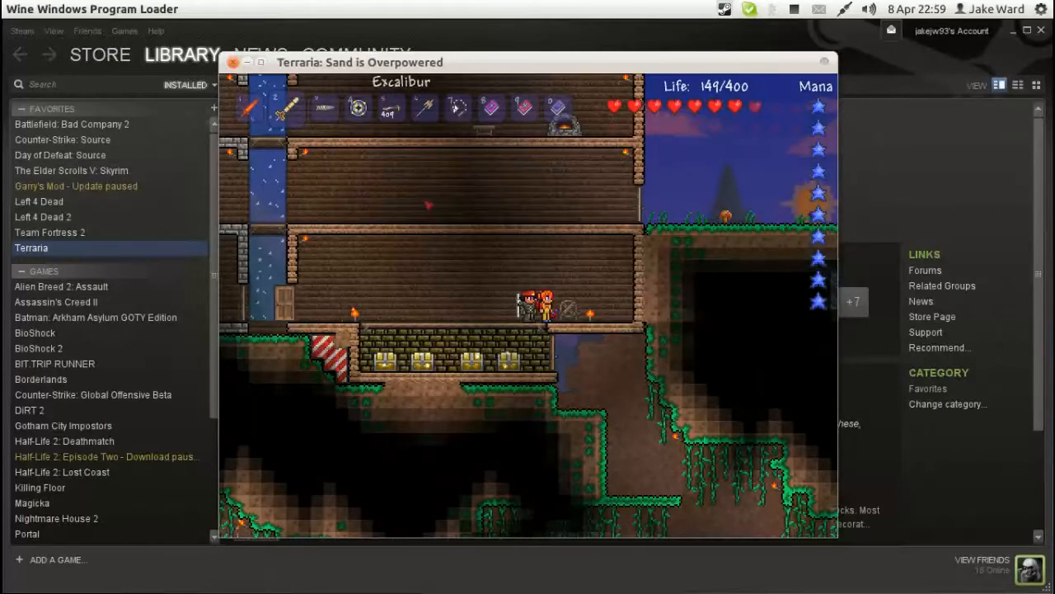